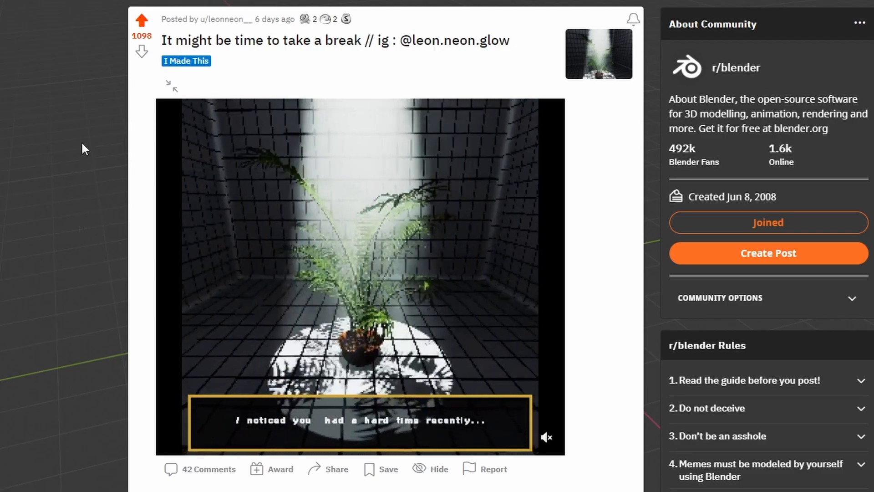
Step: Begin a fresh scene with one plane and enter the Geometry Nodes workspace
{"action": "scroll", "scroll_direction": "down", "scroll_amount": 3}
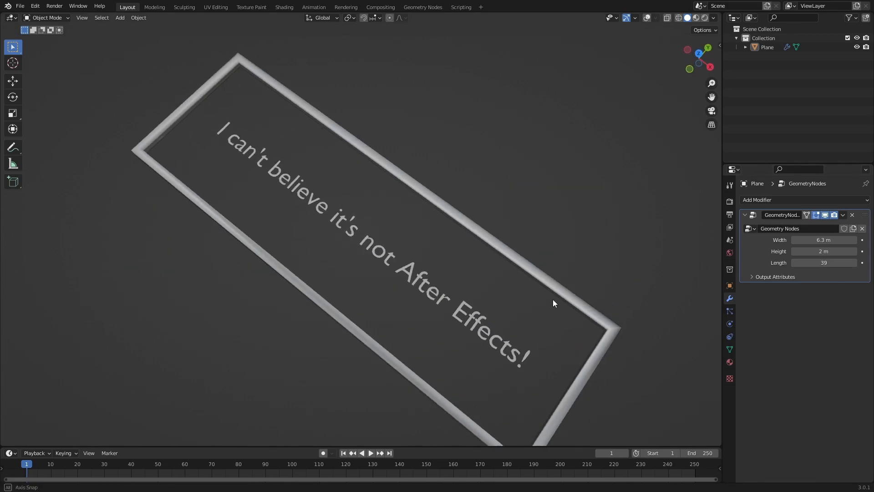
{"action": "left_click", "coordinate": [119, 17]}
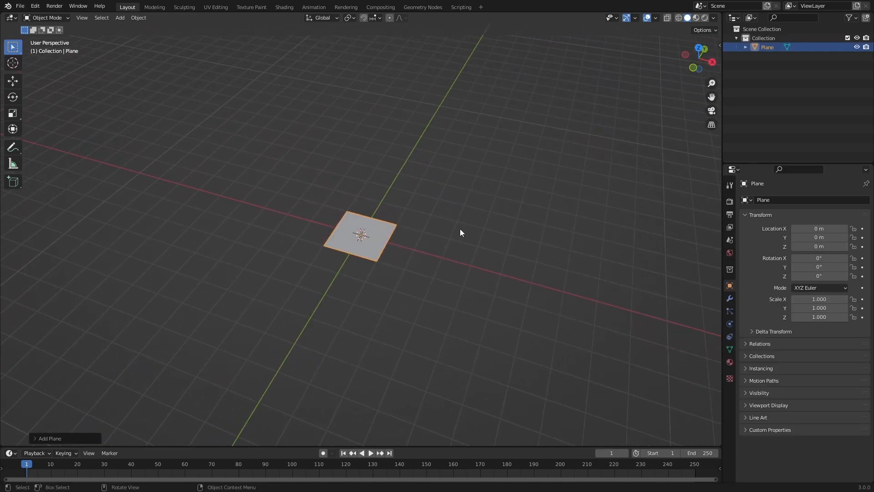
{"action": "left_click", "coordinate": [423, 6]}
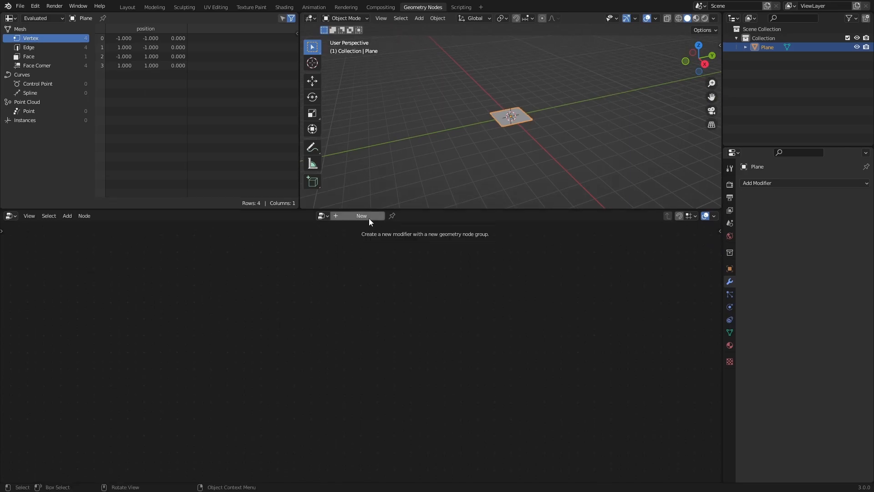
Step: Create a node tree with two Quadrilateral curves and a Curve to Mesh node
{"action": "left_click", "coordinate": [361, 216]}
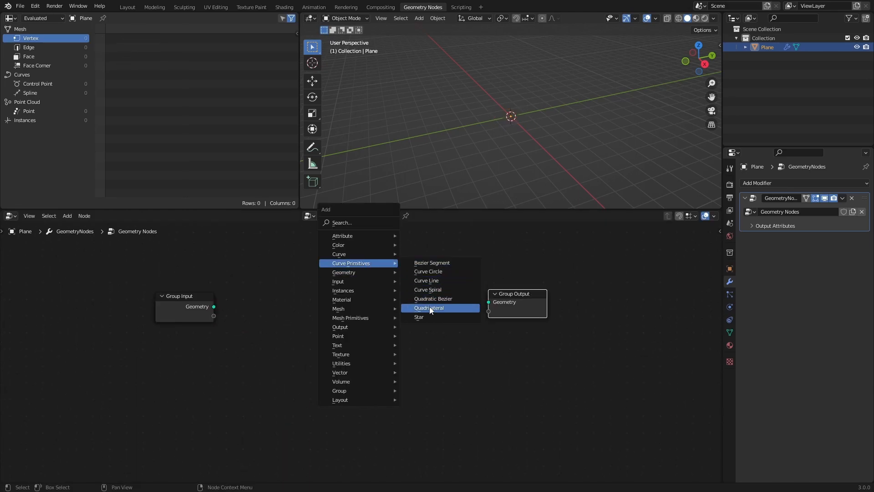
{"action": "left_click", "coordinate": [429, 308]}
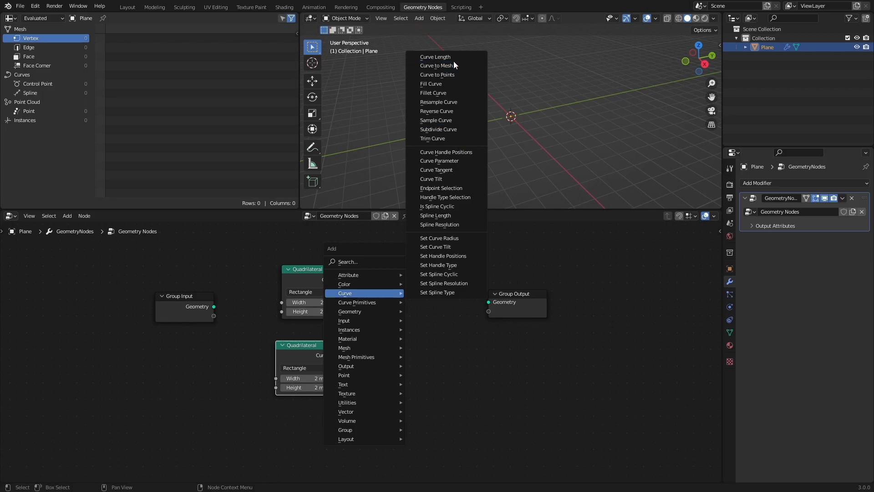
{"action": "left_click", "coordinate": [438, 66]}
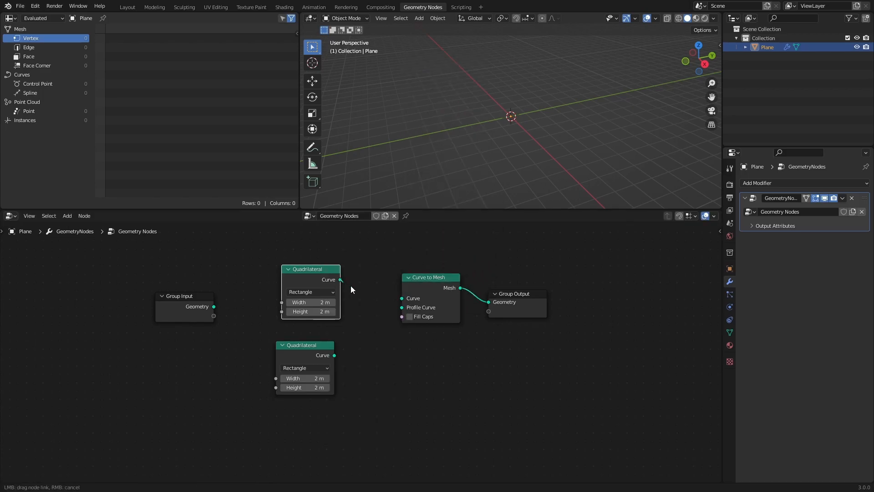
Step: Sweep a 0.22×0.1 m profile along a 6.5×2.6 m rectangle to form a thin frame
{"action": "left_click_drag", "start_coordinate": [341, 279], "coordinate": [402, 299]}
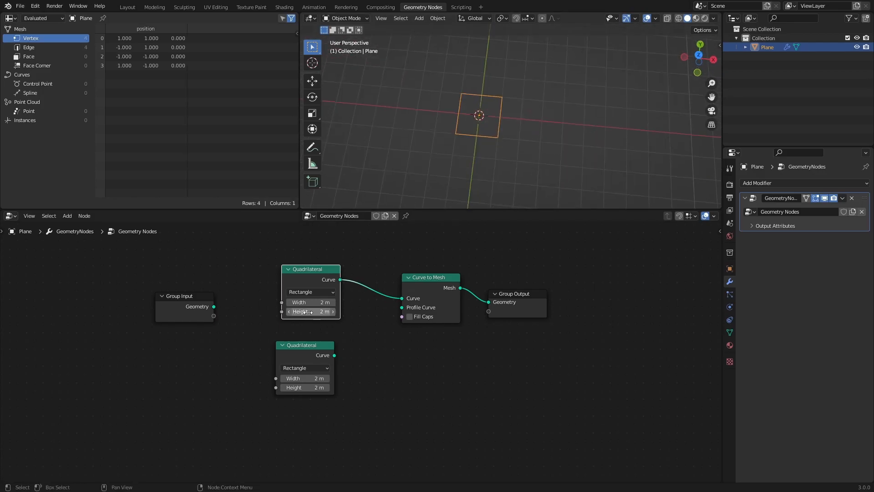
{"action": "left_click_drag", "start_coordinate": [299, 303], "coordinate": [340, 302]}
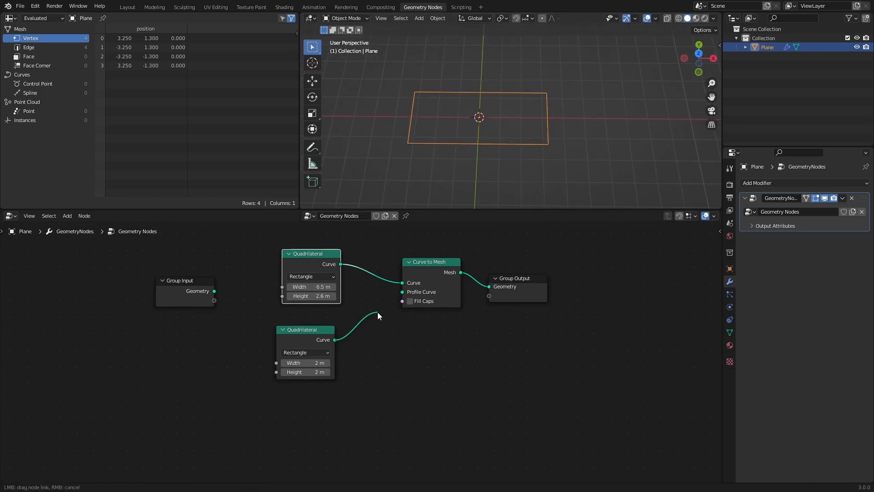
{"action": "left_click_drag", "start_coordinate": [337, 340], "coordinate": [403, 292]}
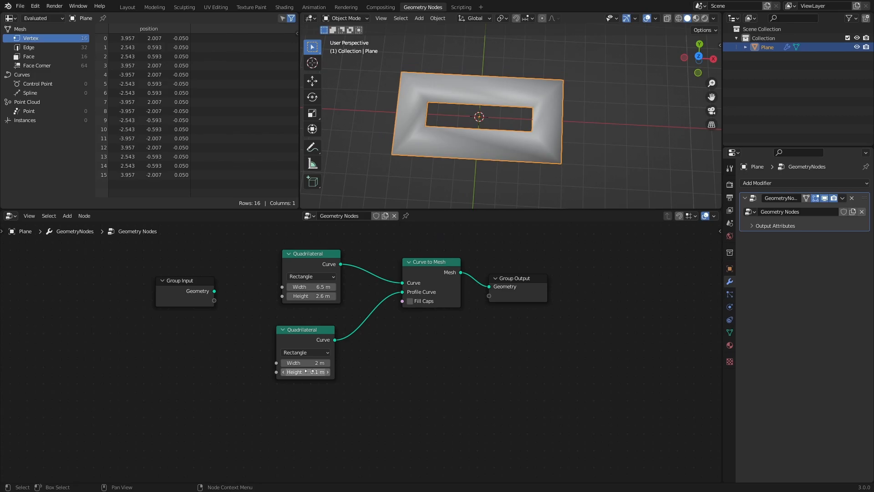
{"action": "left_click_drag", "start_coordinate": [318, 362], "coordinate": [301, 362]}
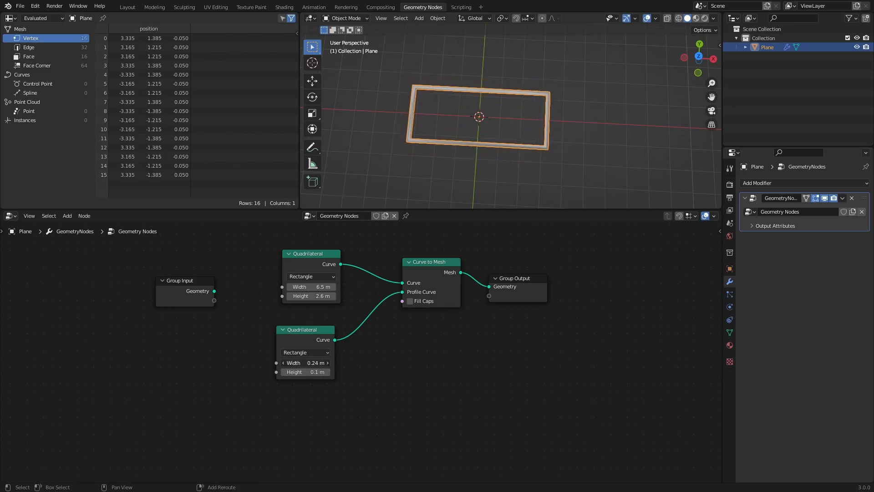
{"action": "left_click_drag", "start_coordinate": [312, 364], "coordinate": [305, 363]}
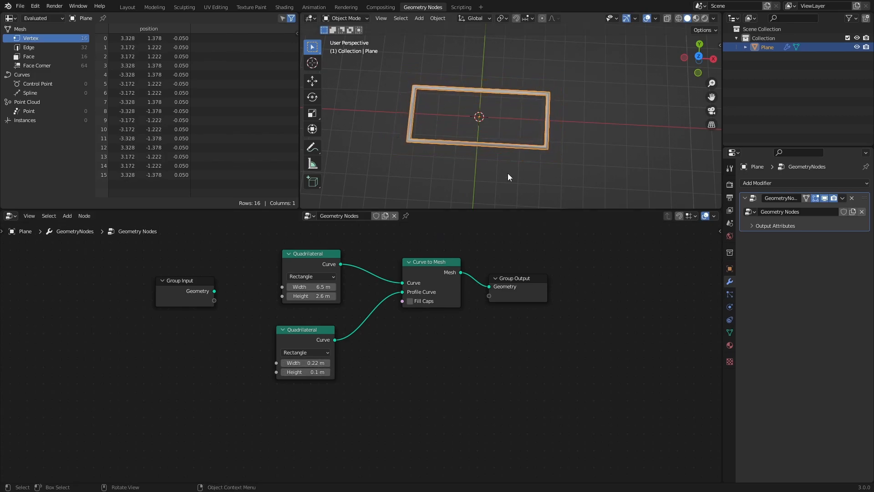
{"action": "left_click_drag", "start_coordinate": [508, 178], "coordinate": [535, 132]}
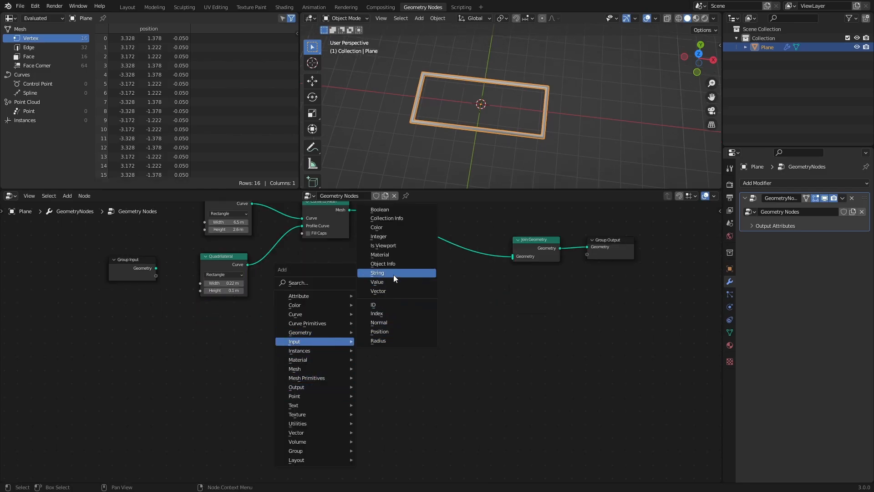
Step: Add a String node with the 'It's dangerous' sentence plus String to Curves and Fill Curve nodes
{"action": "left_click", "coordinate": [377, 272]}
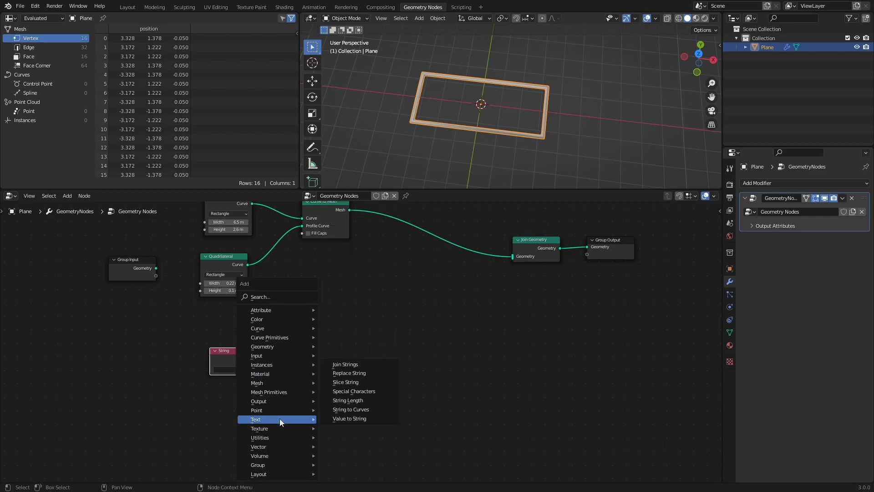
{"action": "left_click", "coordinate": [350, 409]}
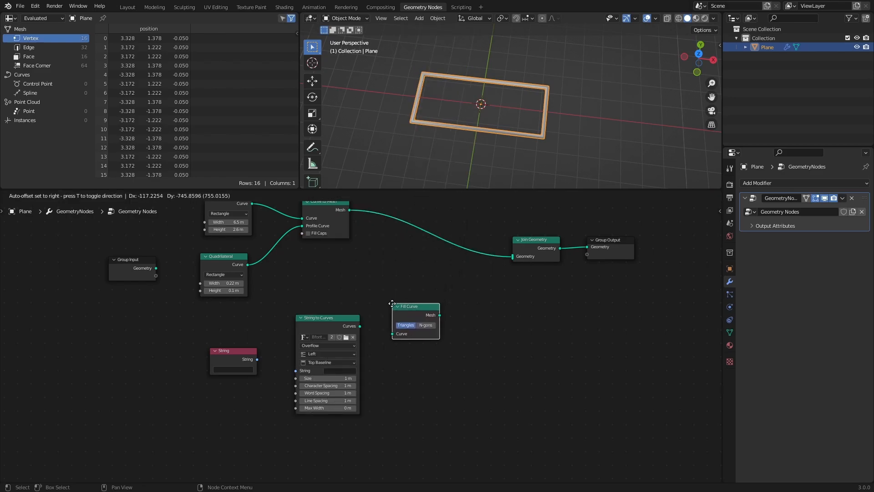
{"action": "type", "text": "It's o"}
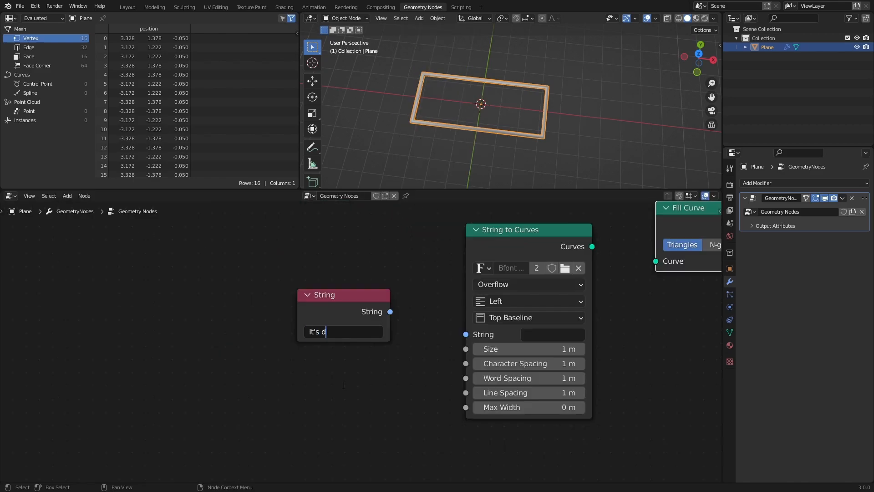
{"action": "type", "text": "angerous to go..."}
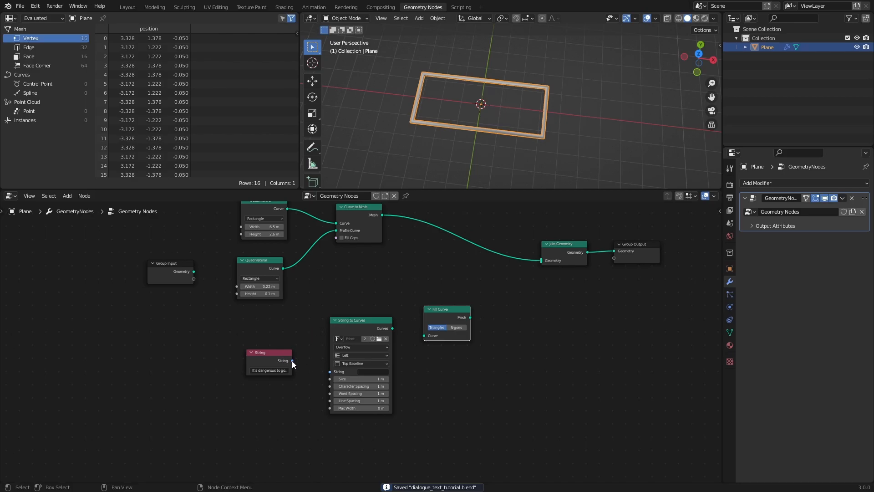
Step: Wire the sentence through to the output as centred 0.43 m filled text and save
{"action": "left_click_drag", "start_coordinate": [290, 361], "coordinate": [329, 371]}
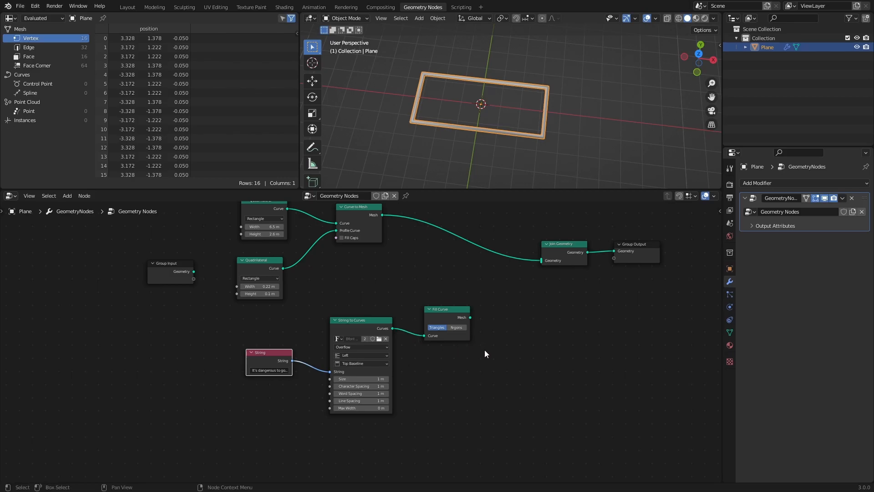
{"action": "left_click_drag", "start_coordinate": [470, 316], "coordinate": [538, 271]}
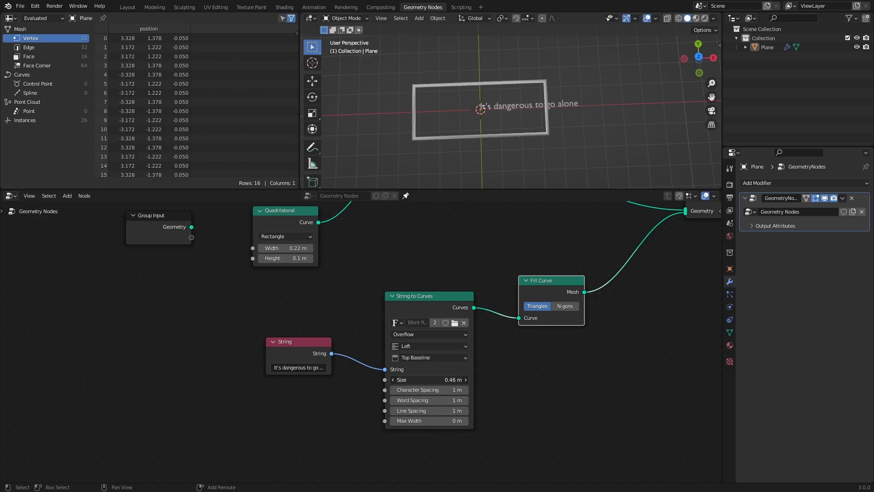
{"action": "left_click_drag", "start_coordinate": [451, 379], "coordinate": [468, 380]}
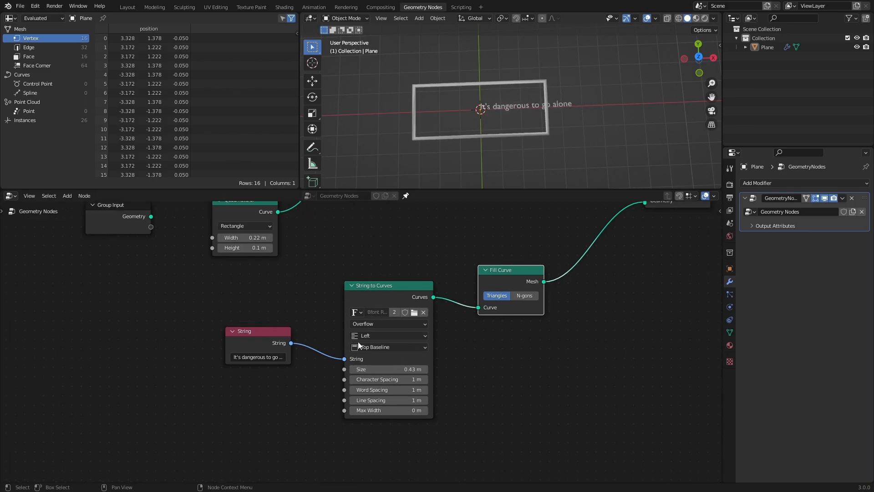
{"action": "left_click", "coordinate": [389, 335]}
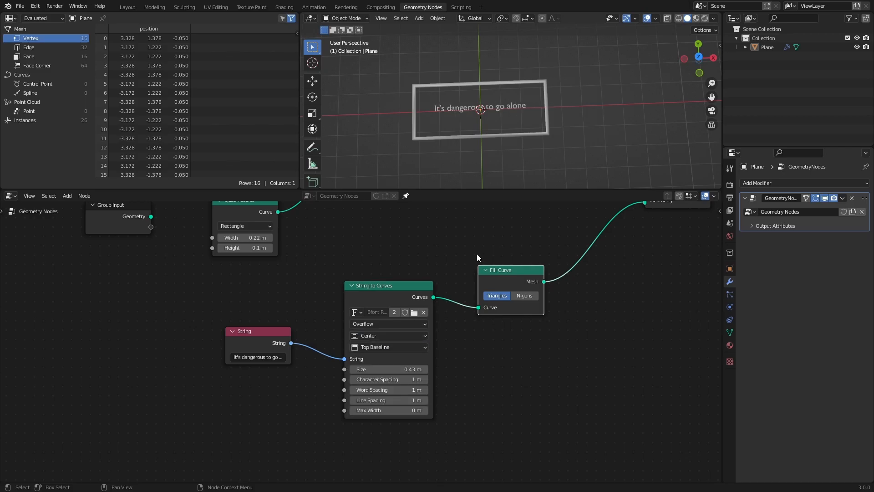
{"action": "key", "text": "ctrl+s"}
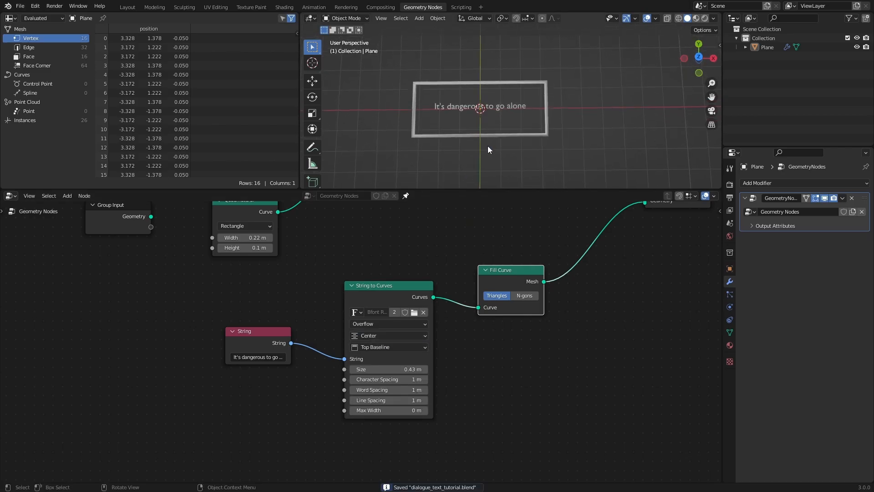
{"action": "mouse_move", "coordinate": [493, 163]}
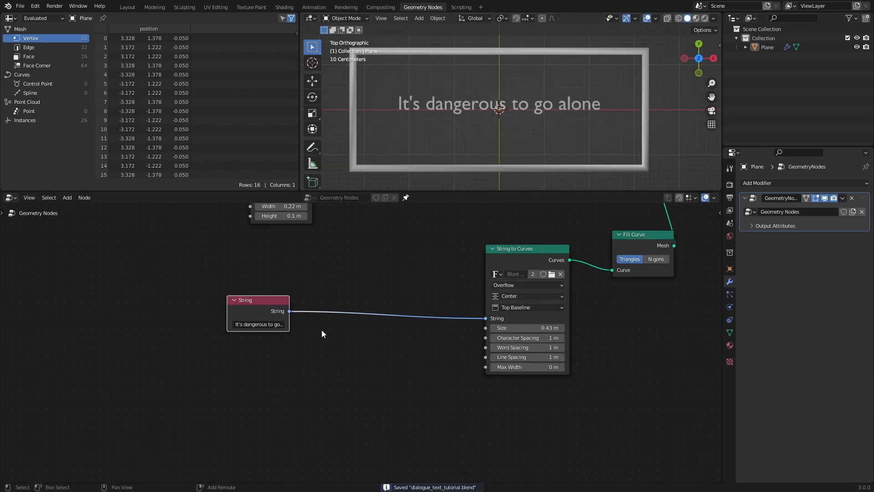
Step: Slice the sentence at length 29 and expose the slice Length on the Group Input
{"action": "left_click", "coordinate": [274, 421]}
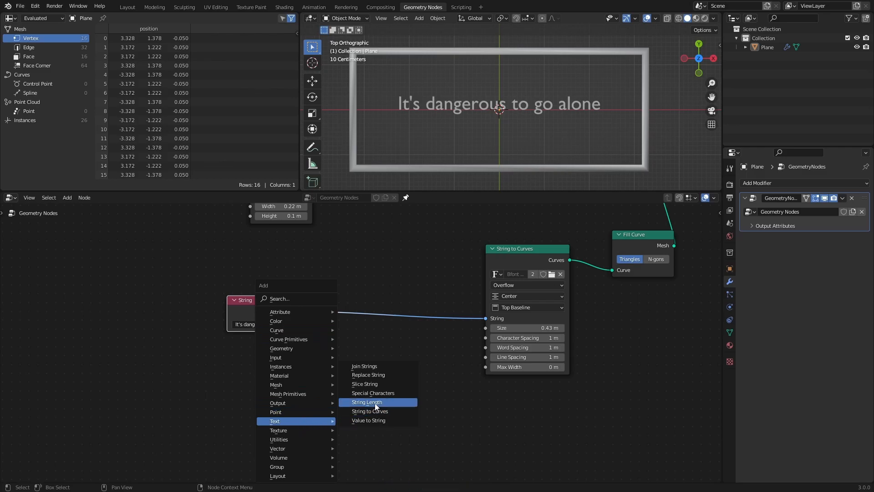
{"action": "left_click", "coordinate": [364, 384]}
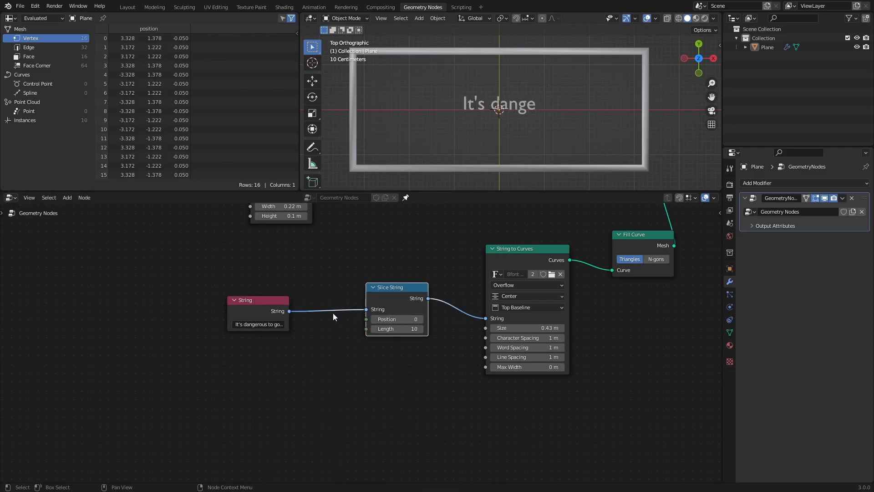
{"action": "mouse_move", "coordinate": [330, 314]}
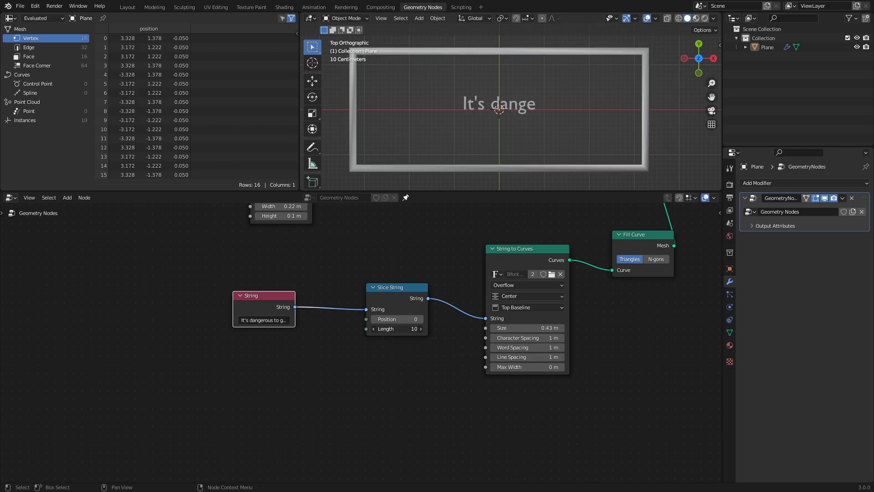
{"action": "left_click", "coordinate": [396, 328]}
{"action": "type", "text": "29"}
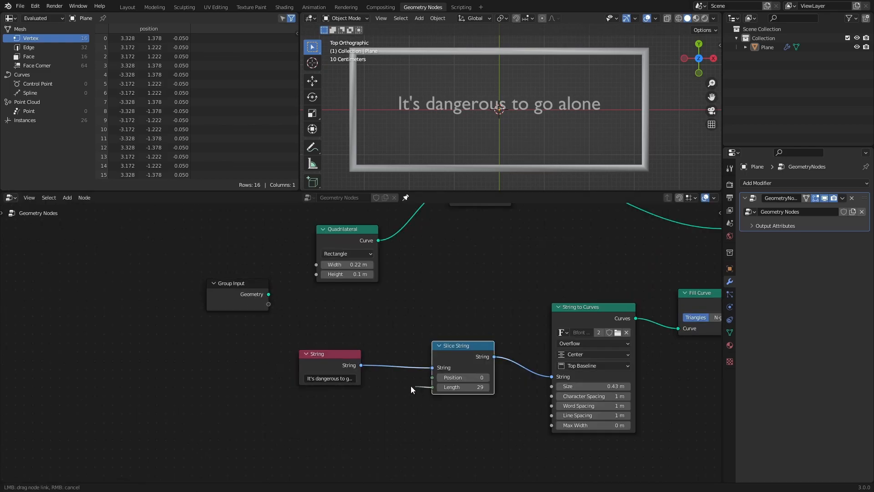
{"action": "left_click_drag", "start_coordinate": [434, 387], "coordinate": [268, 314]}
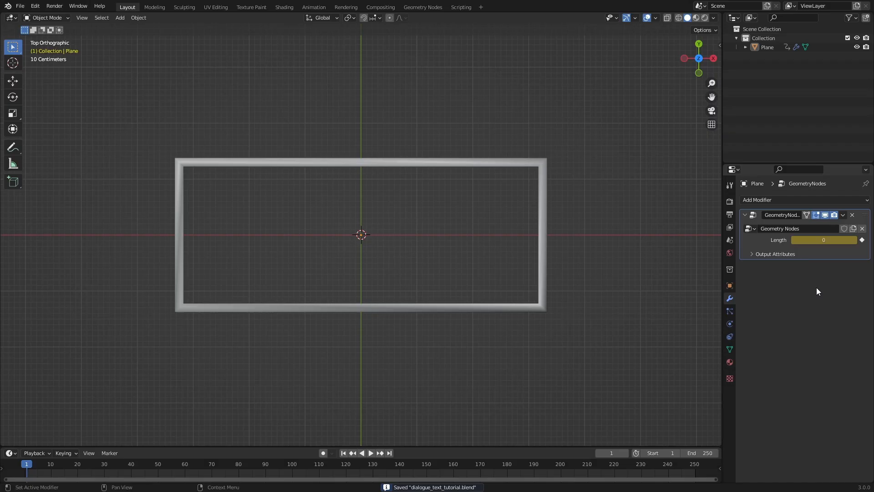
{"action": "mouse_move", "coordinate": [317, 368]}
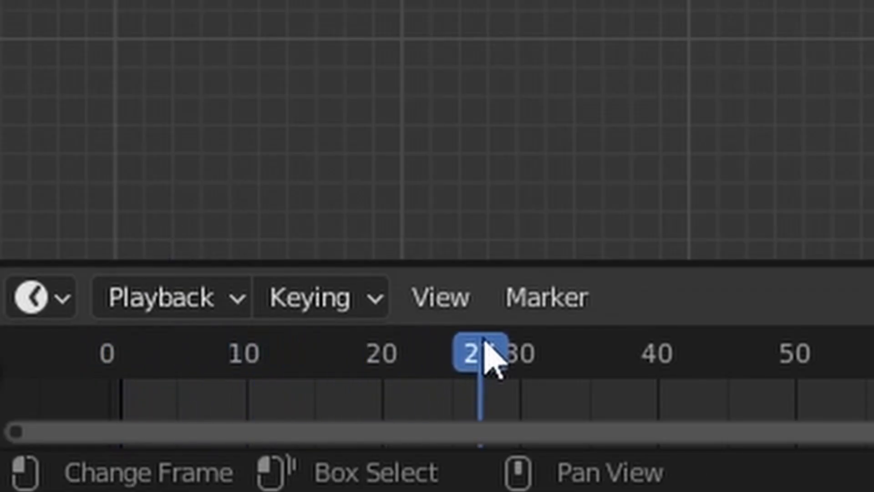
Step: Keyframe Length 26 at frame 30 and play back the sentence typing out
{"action": "left_click", "coordinate": [521, 354]}
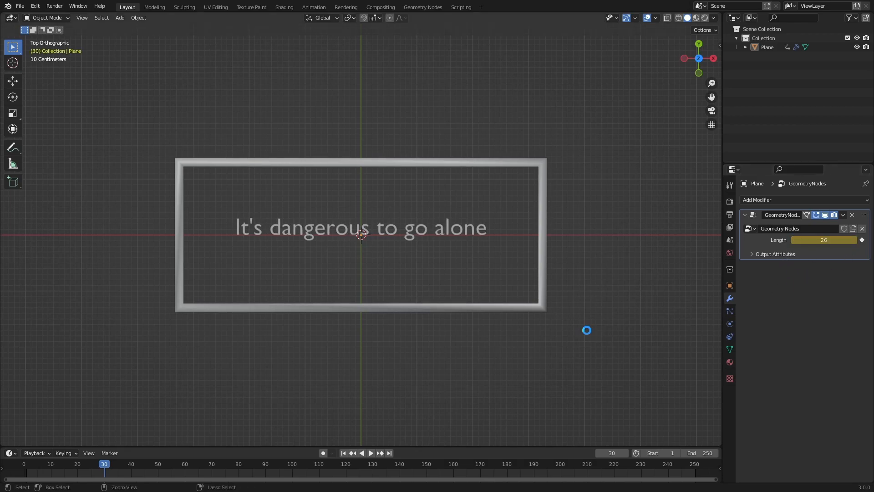
{"action": "key", "text": "ctrl+s"}
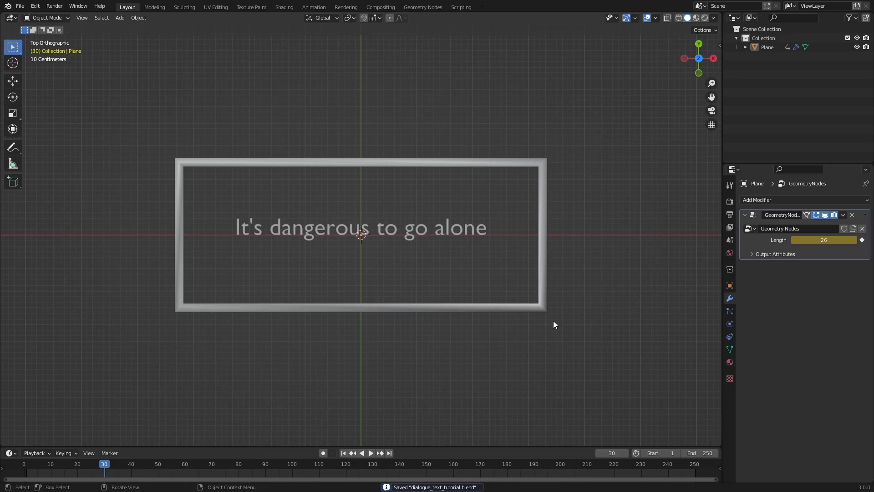
{"action": "mouse_move", "coordinate": [349, 445]}
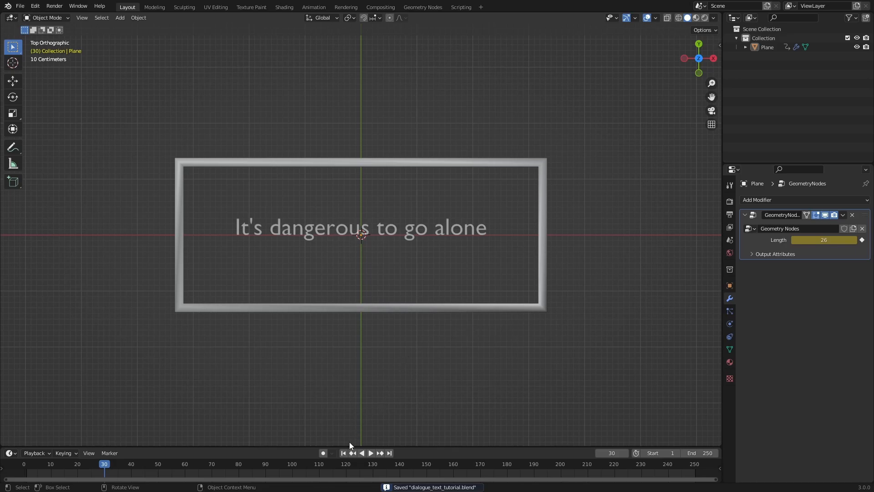
{"action": "left_click", "coordinate": [343, 452]}
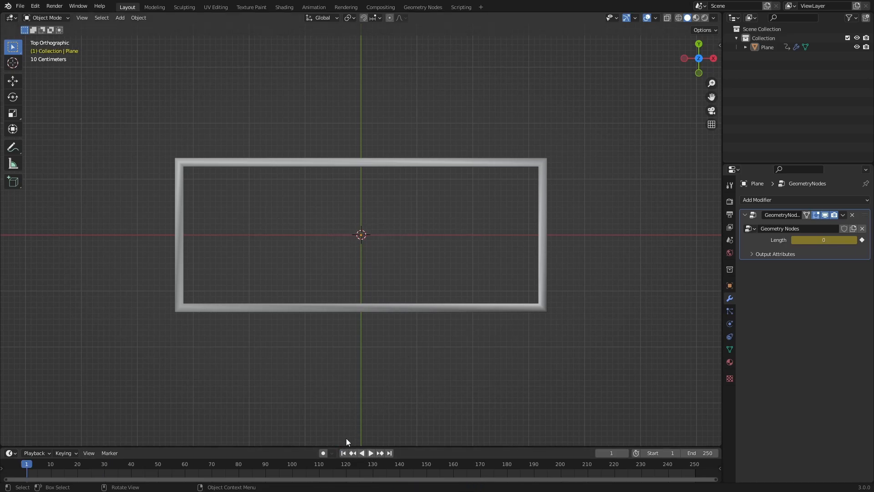
{"action": "left_click", "coordinate": [370, 452]}
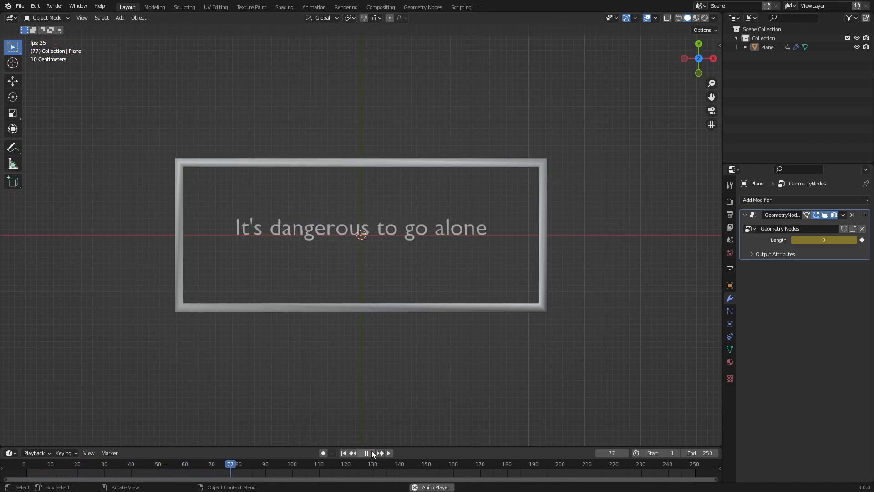
{"action": "left_click", "coordinate": [343, 452]}
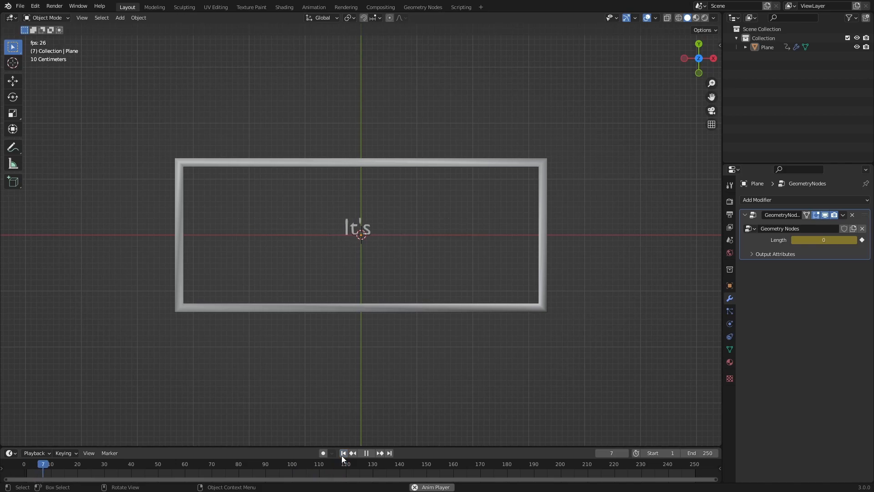
{"action": "left_click", "coordinate": [422, 7]}
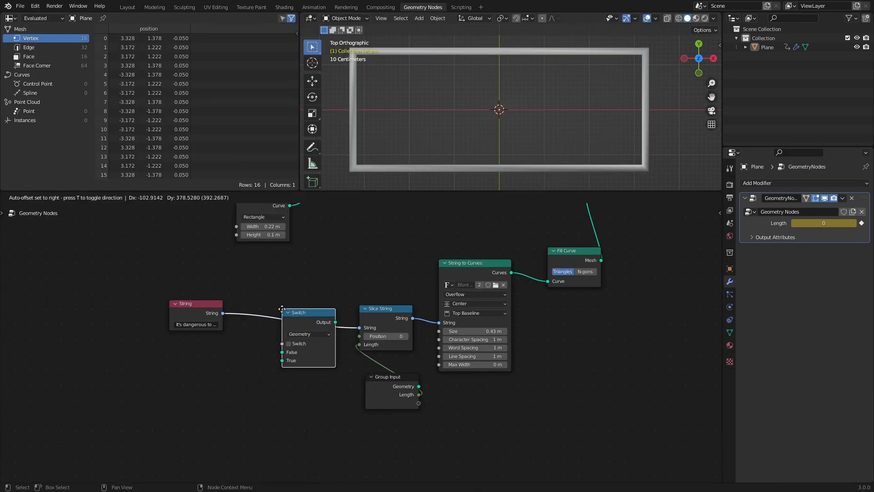
Step: Make the Switch pass strings, feed it a second 'Take this!' string and toggle its output
{"action": "left_click", "coordinate": [307, 364]}
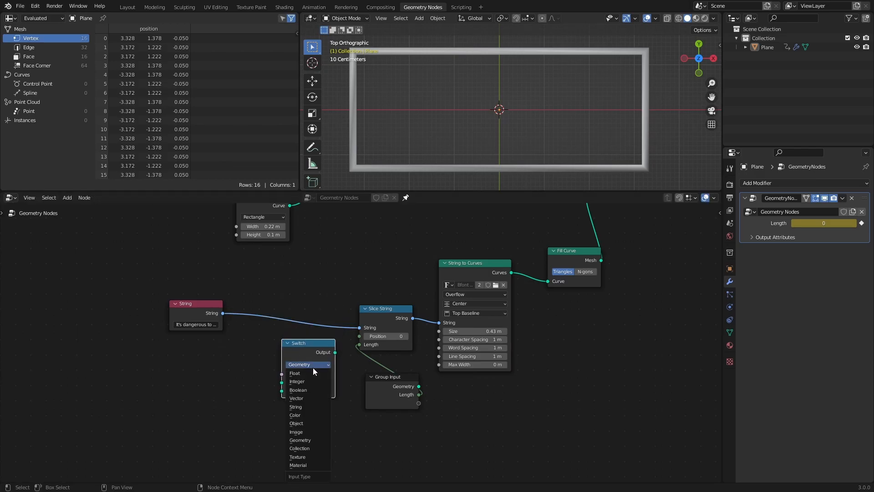
{"action": "mouse_move", "coordinate": [309, 415]}
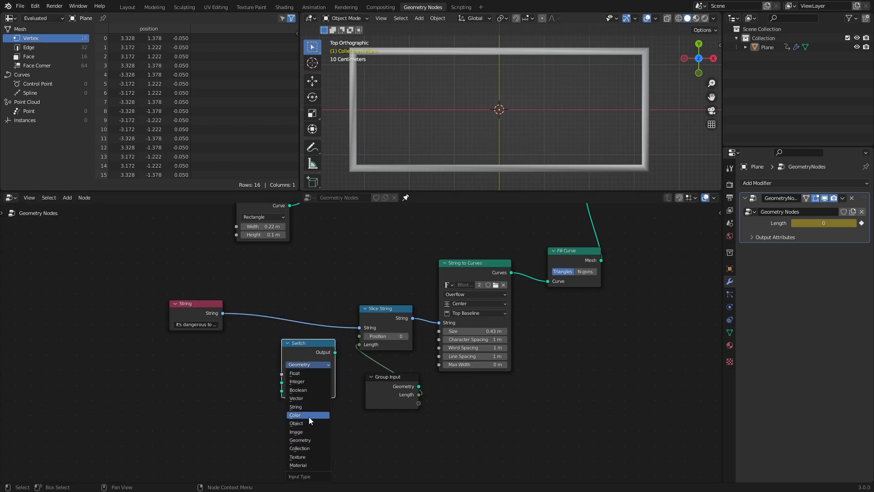
{"action": "left_click", "coordinate": [295, 406]}
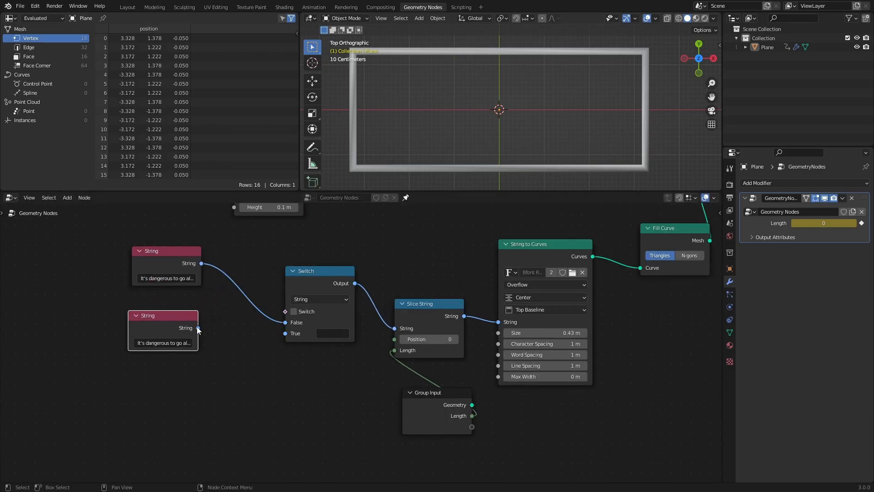
{"action": "type", "text": "Take this!"}
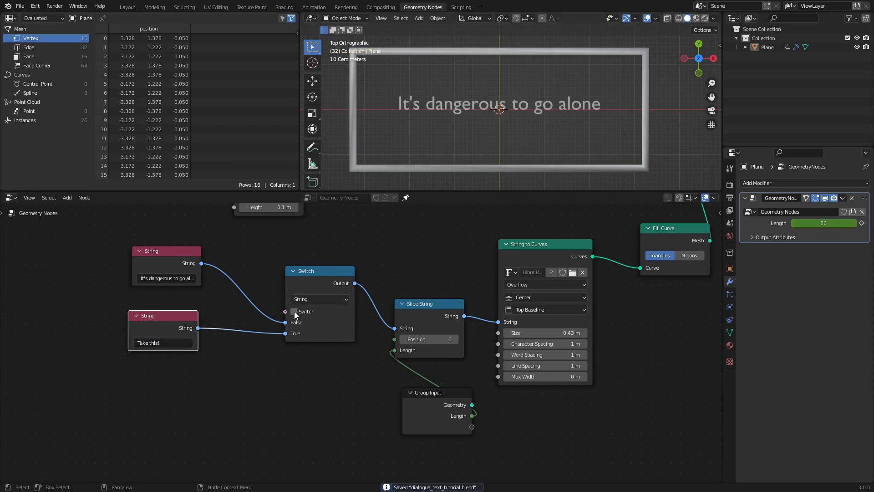
{"action": "left_click", "coordinate": [294, 311]}
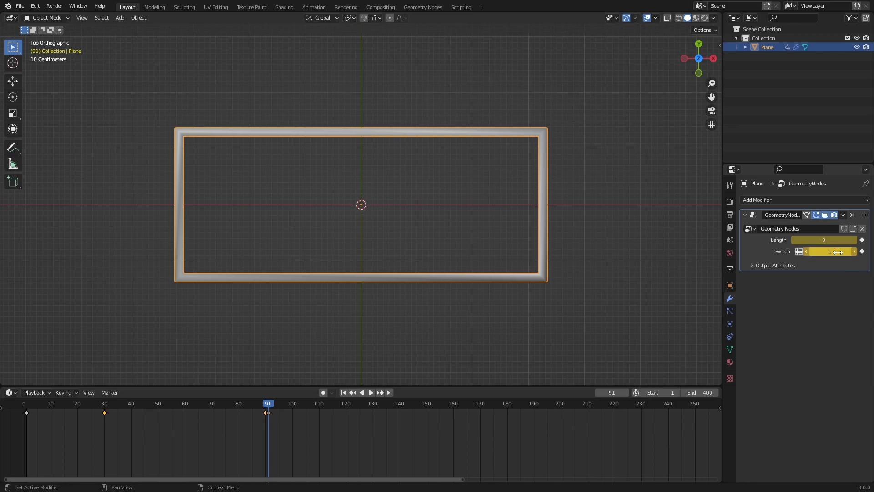
Step: At frame 120 set Length to 10 so 'Take this!' types out fully, then play it back
{"action": "left_click", "coordinate": [371, 392]}
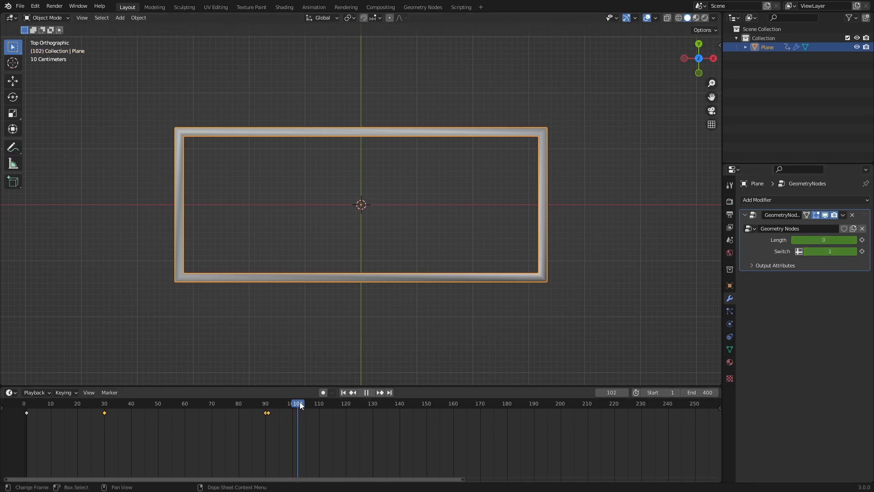
{"action": "left_click", "coordinate": [329, 403]}
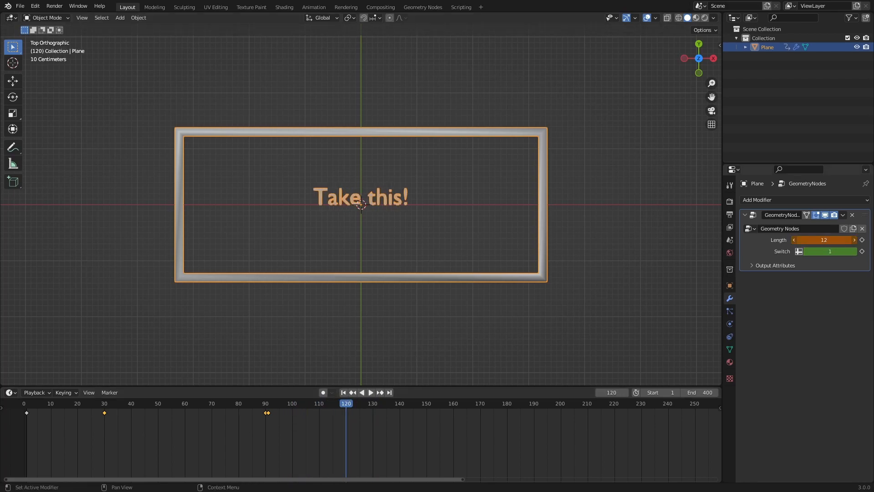
{"action": "left_click_drag", "start_coordinate": [827, 239], "coordinate": [817, 239]}
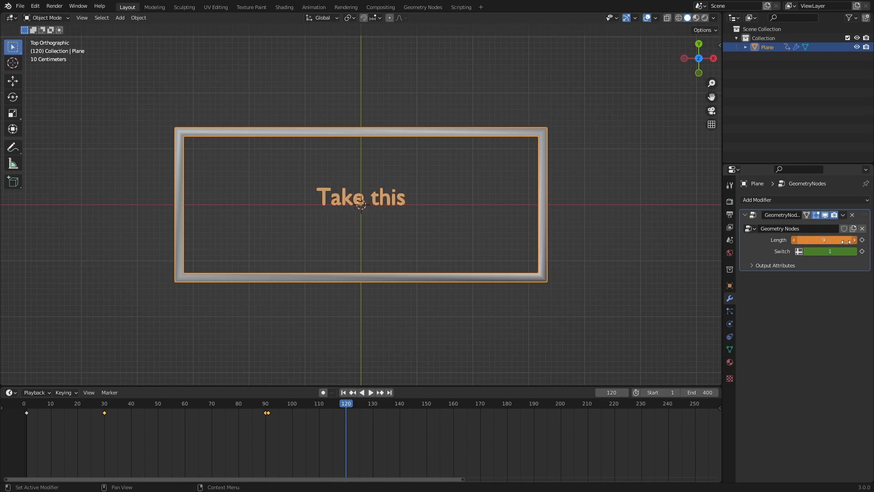
{"action": "left_click", "coordinate": [824, 239]}
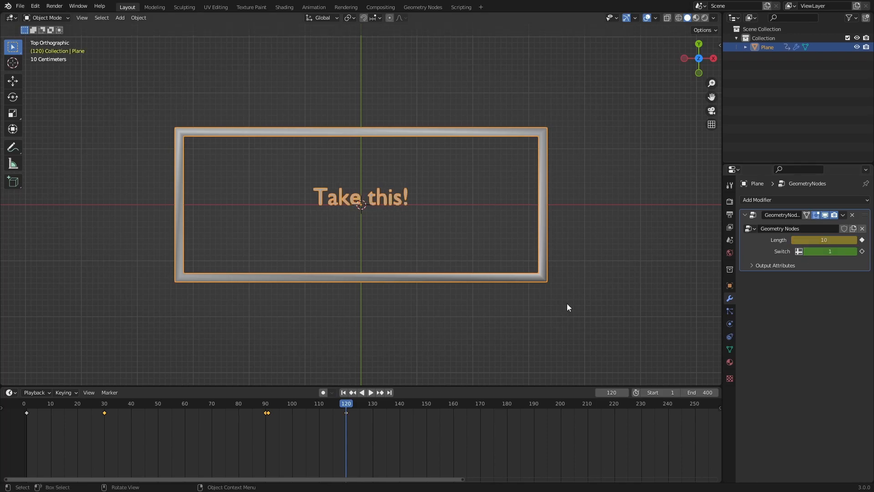
{"action": "left_click", "coordinate": [371, 392]}
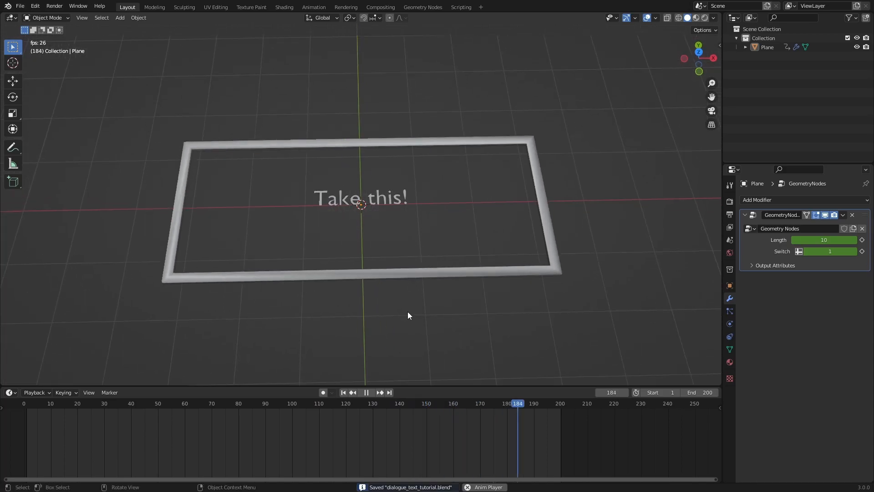
{"action": "left_click", "coordinate": [423, 7]}
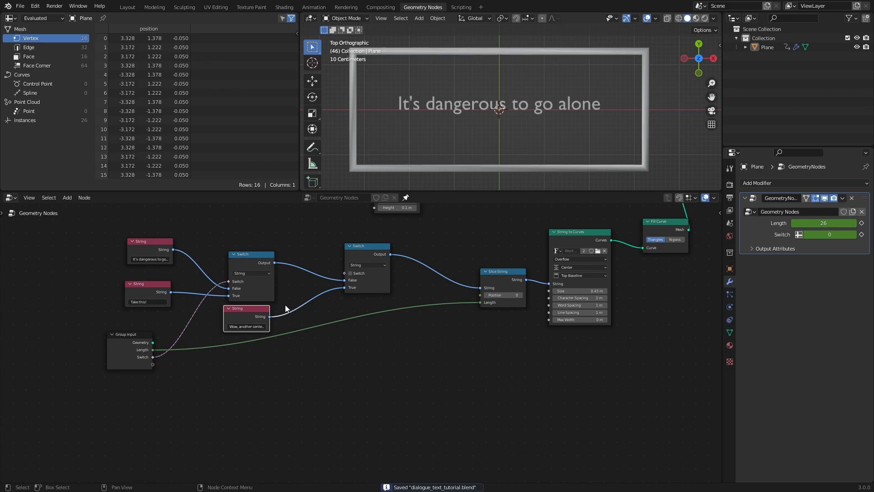
Step: Wire the Group Input Switch socket into the second Switch node
{"action": "left_click_drag", "start_coordinate": [270, 316], "coordinate": [152, 357]}
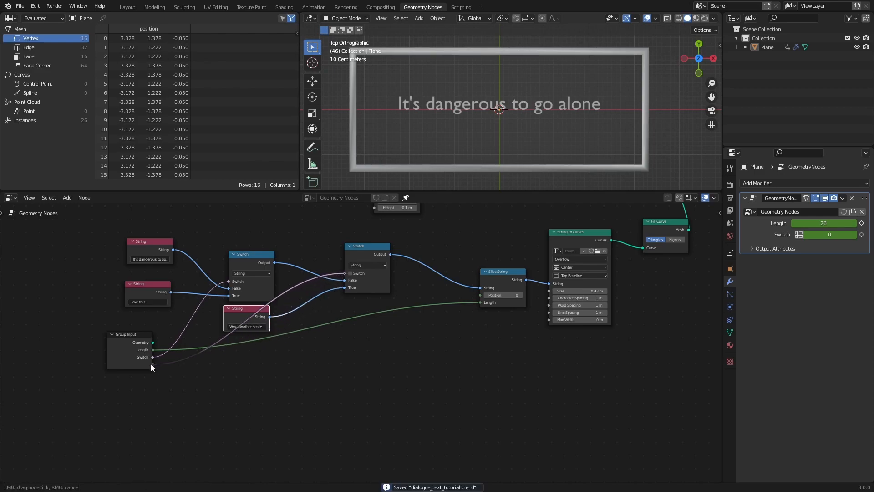